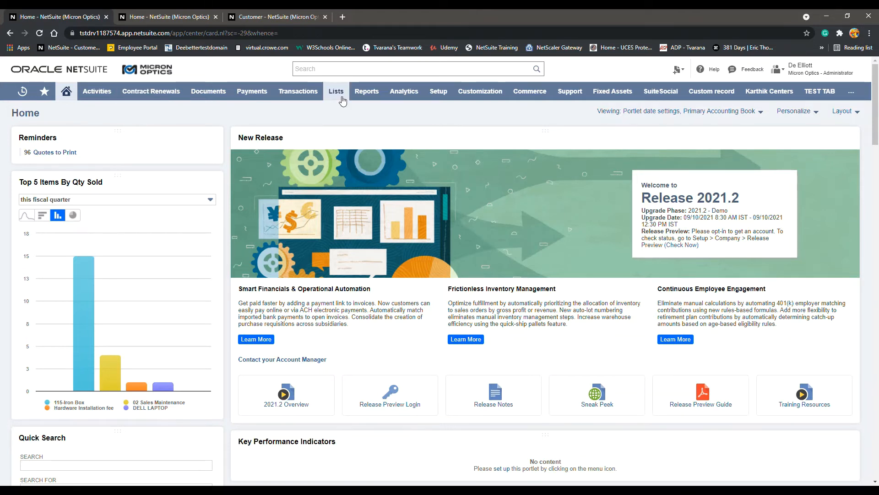
Reach the full customer list via Lists > Relationships > Customers
left_click(336, 91)
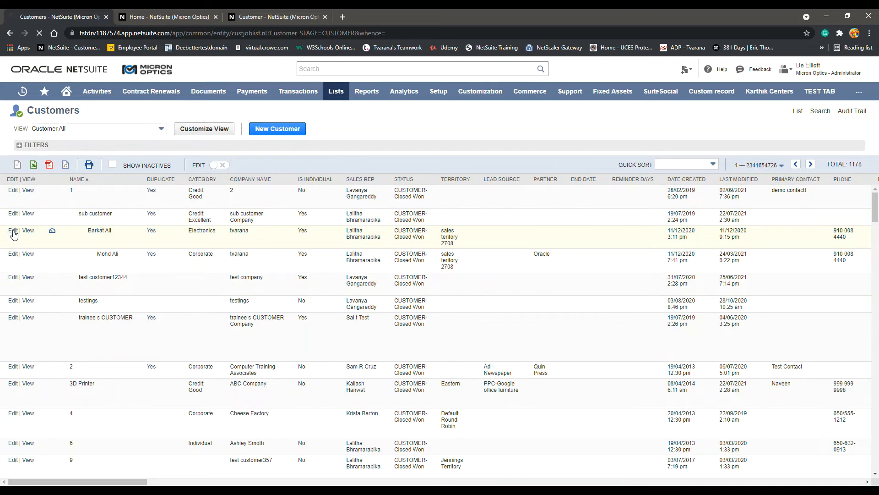
Edit customer 1 and bring the Financial subtab into view
left_click(12, 189)
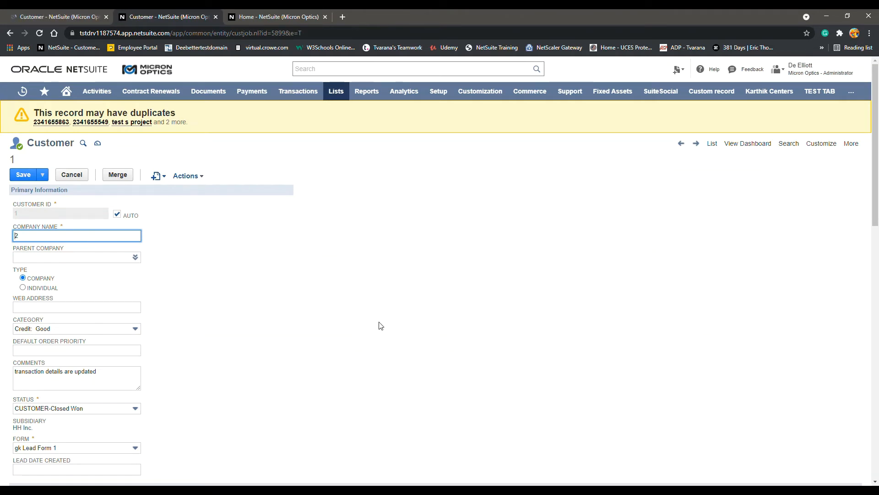
scroll("down", 3)
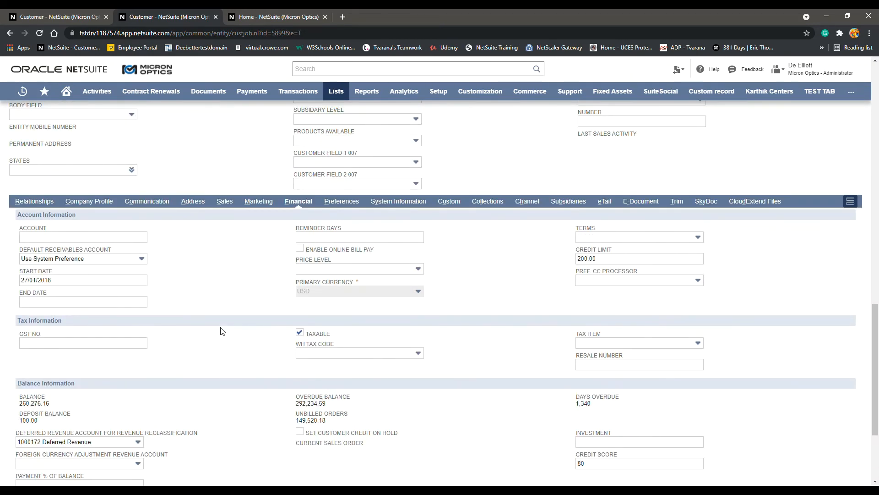
Replace the Credit Limit value 200.00 with 300.0, not yet saved
left_click(638, 259)
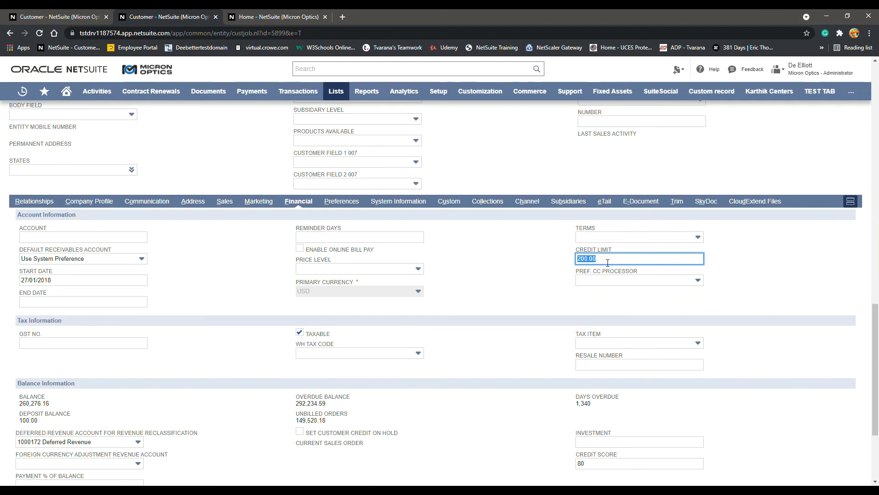
type("300.0")
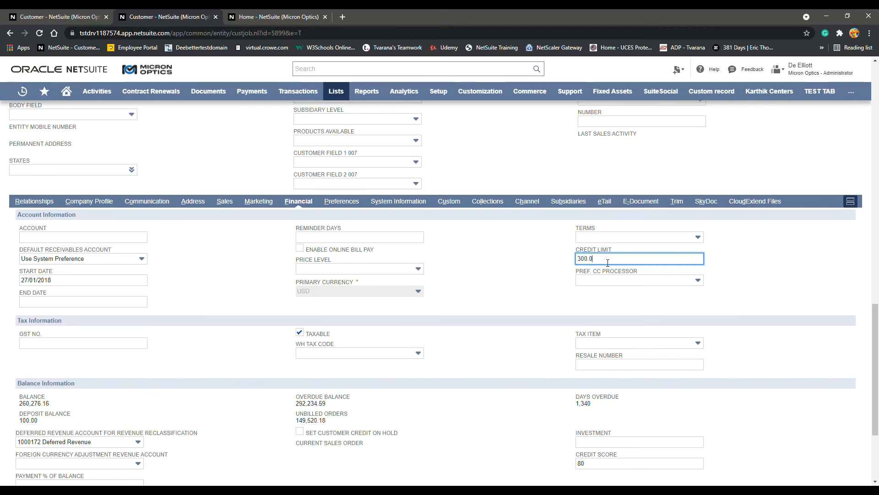